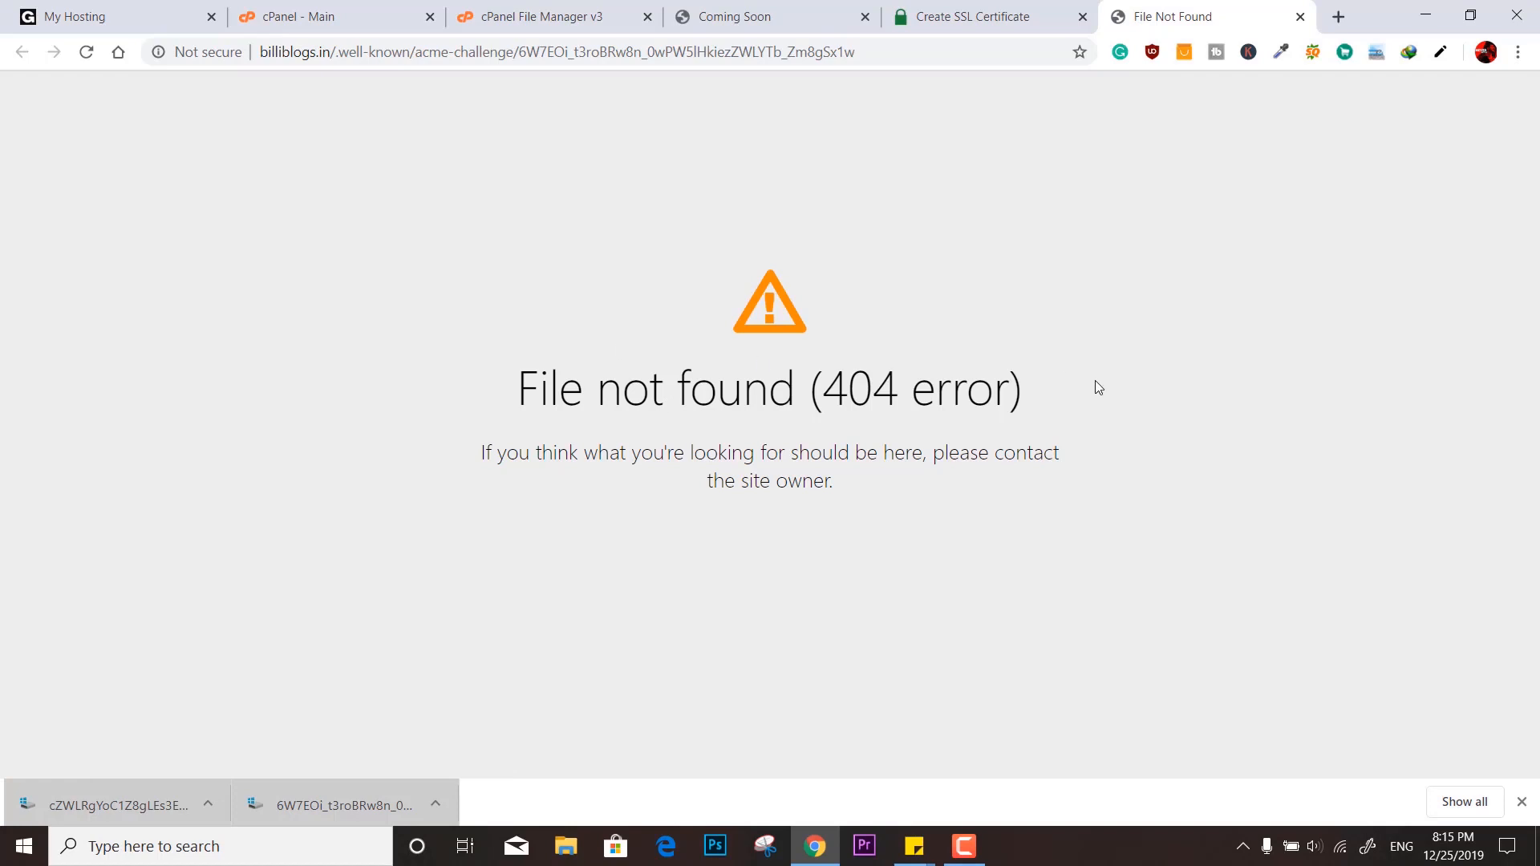
Switch from the File Not Found page to the billiblogs.in My Hosting dashboard
{"action": "left_click", "coordinate": [107, 16]}
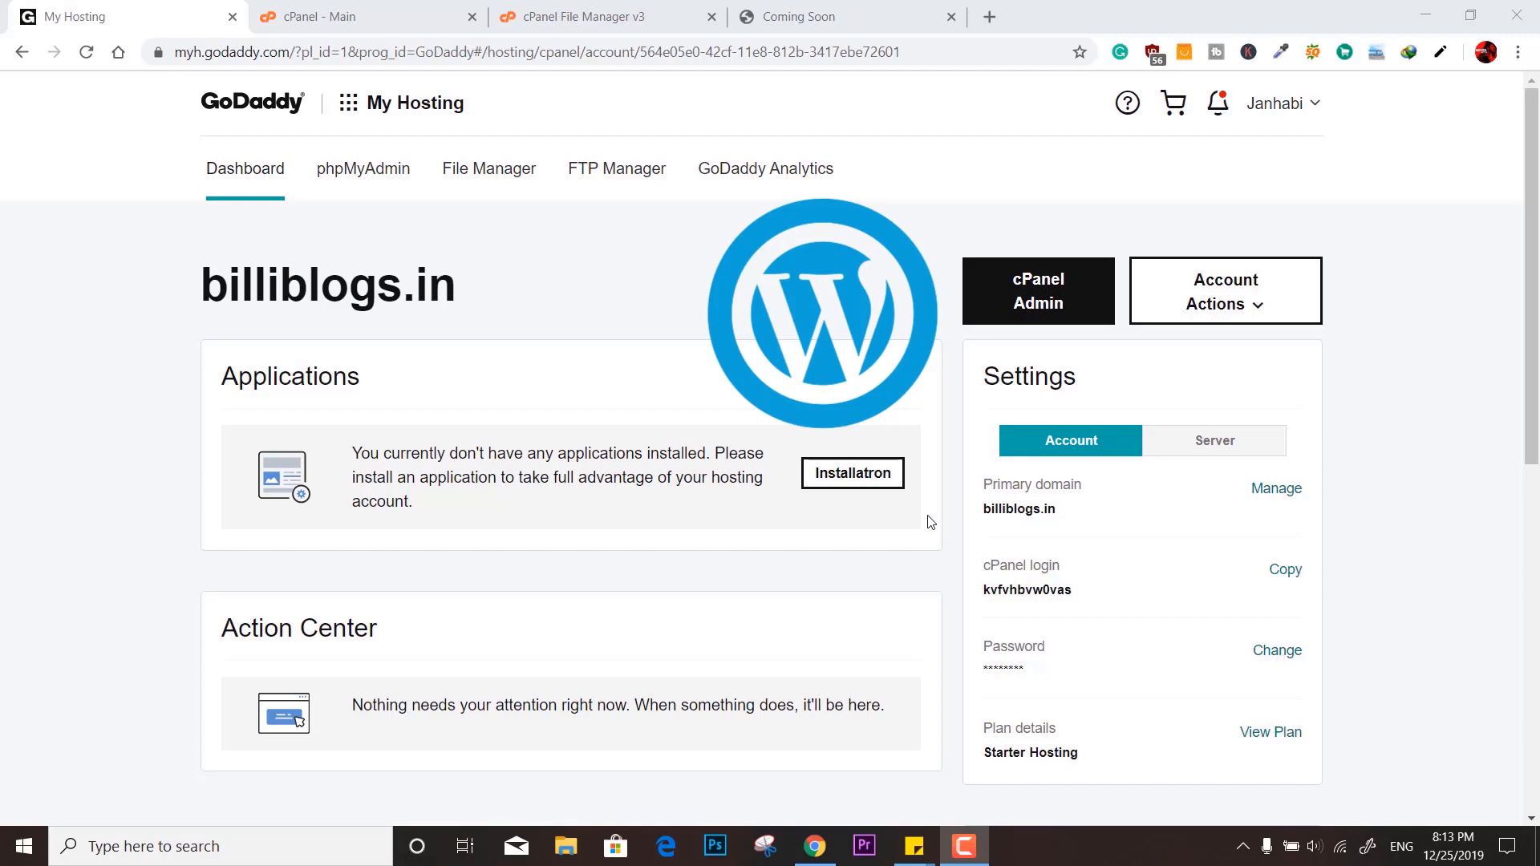
{"action": "mouse_move", "coordinate": [482, 292]}
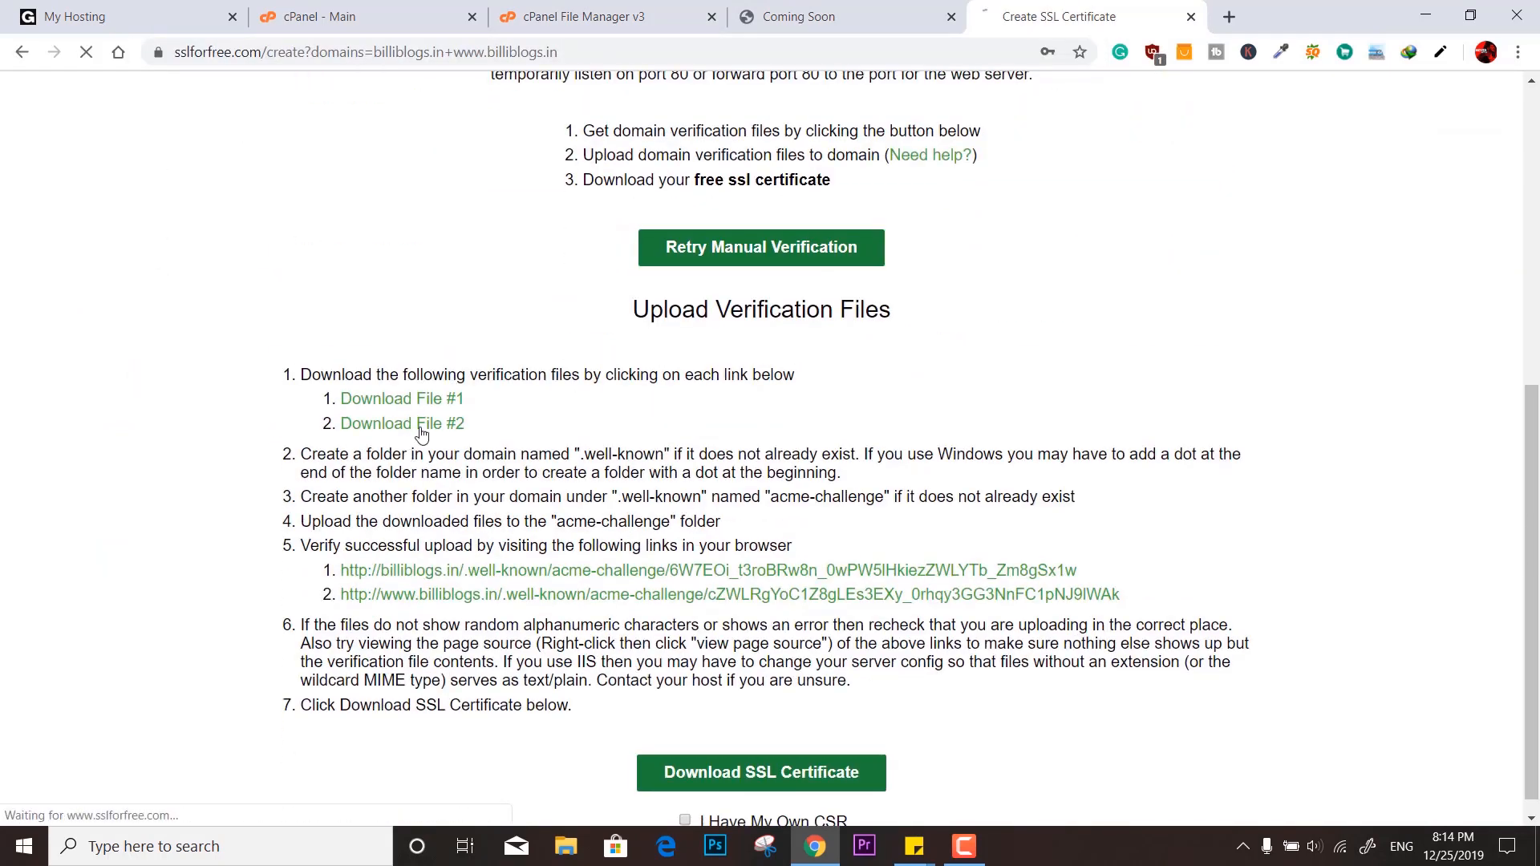
Download verification File #2 for billiblogs.in and return to cPanel File Manager
{"action": "left_click", "coordinate": [401, 423]}
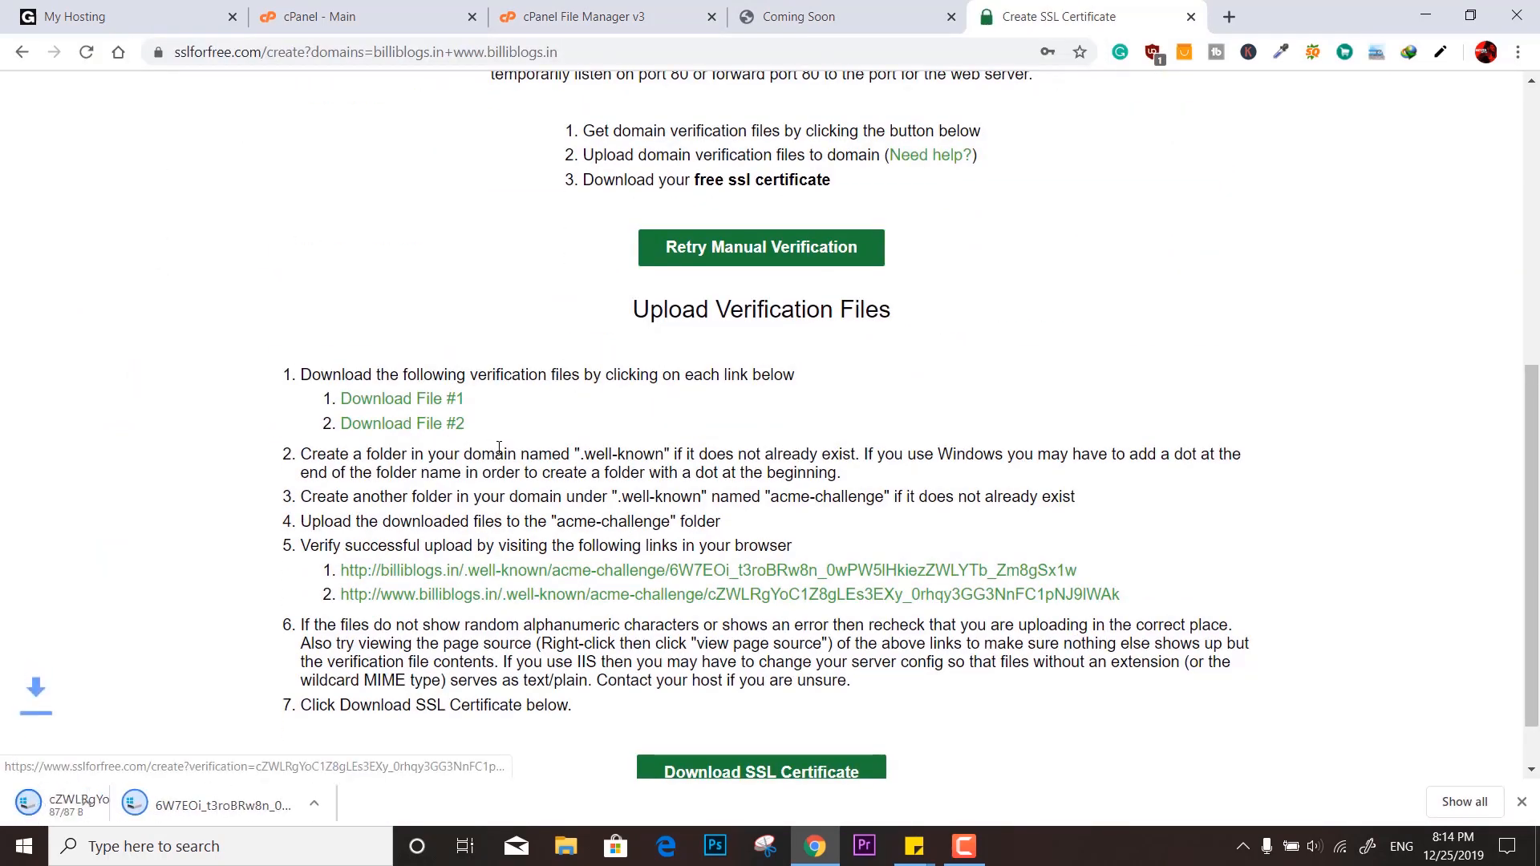
{"action": "left_click", "coordinate": [579, 16]}
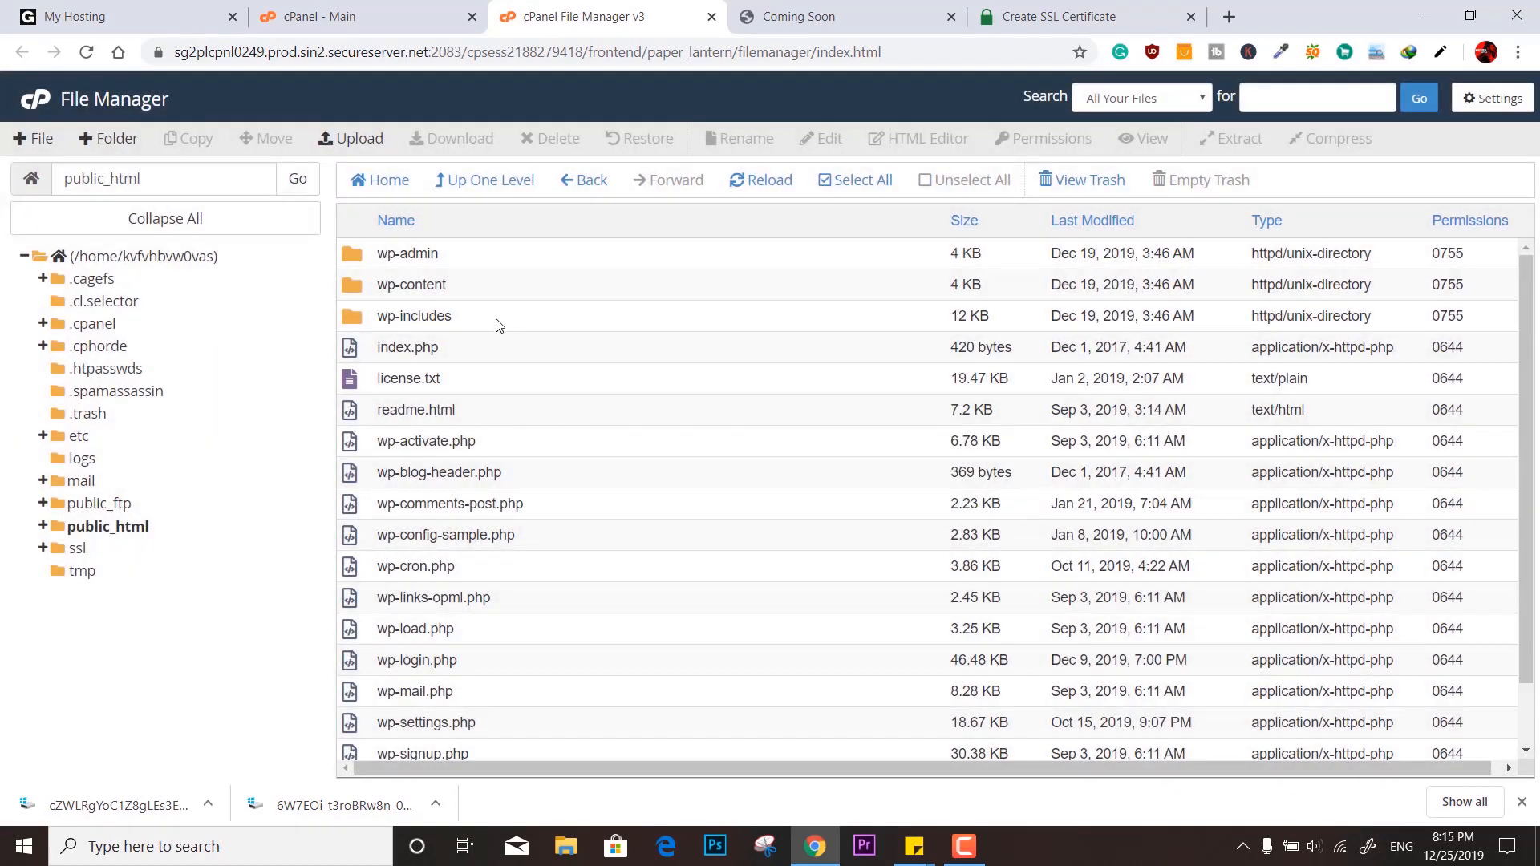
Create an acme-challenge folder in public_html/.well-known and enter it
{"action": "left_click", "coordinate": [108, 138]}
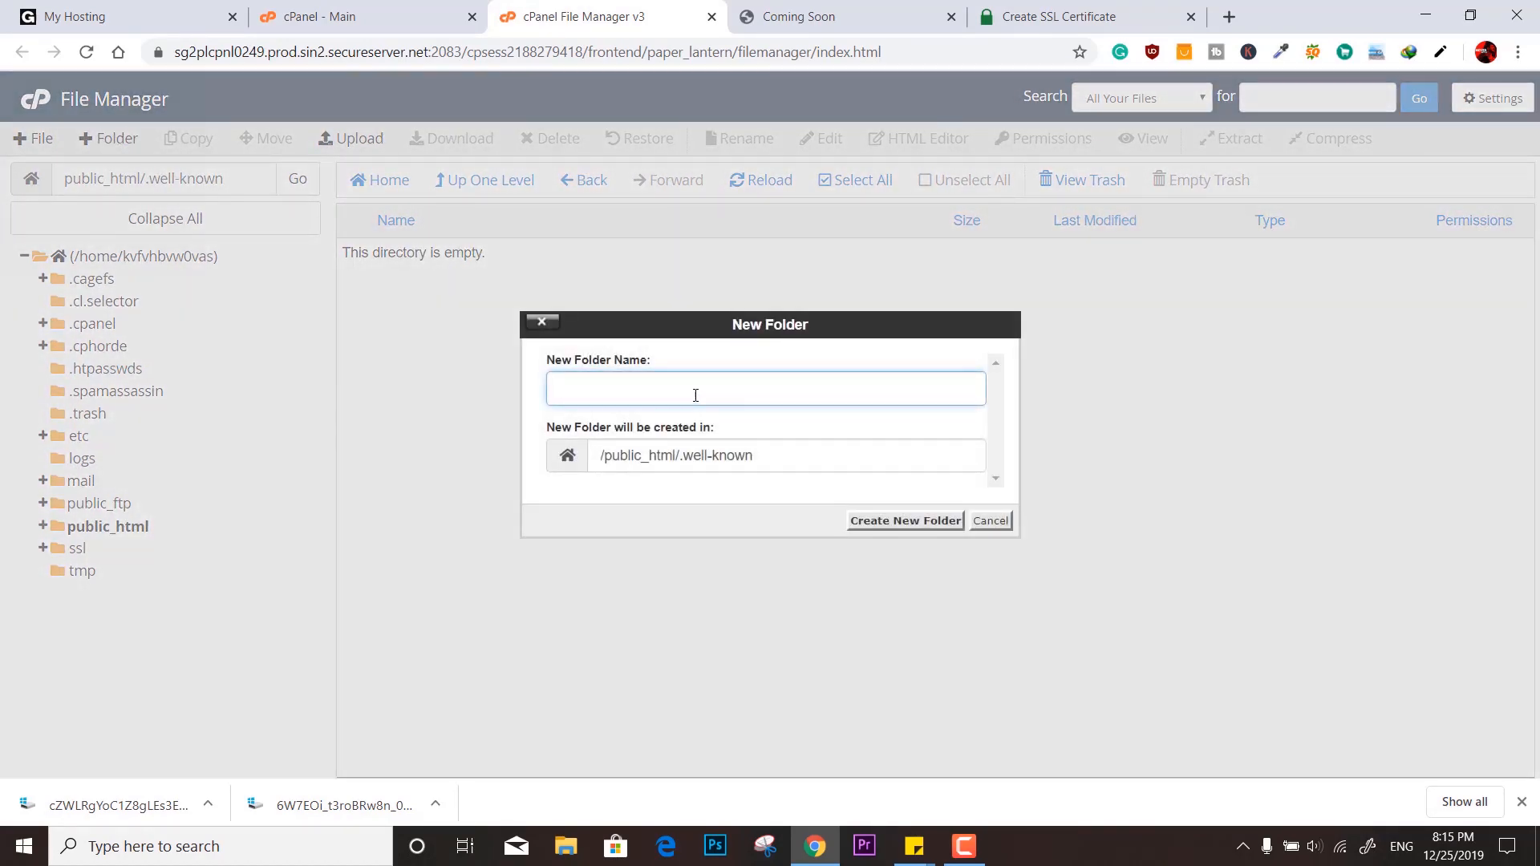
{"action": "left_click", "coordinate": [903, 520]}
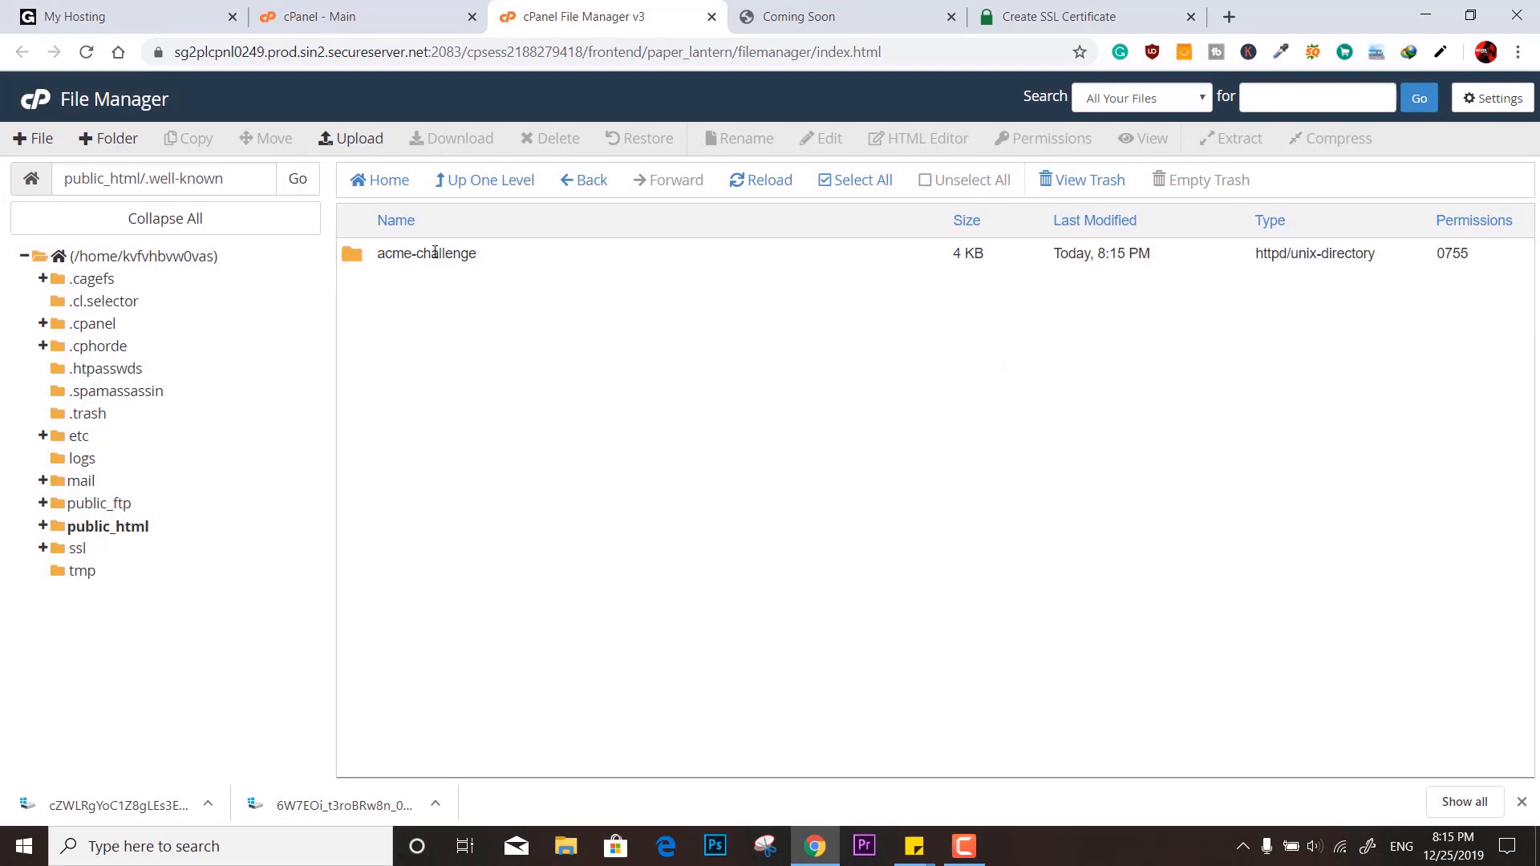
{"action": "left_click", "coordinate": [352, 138]}
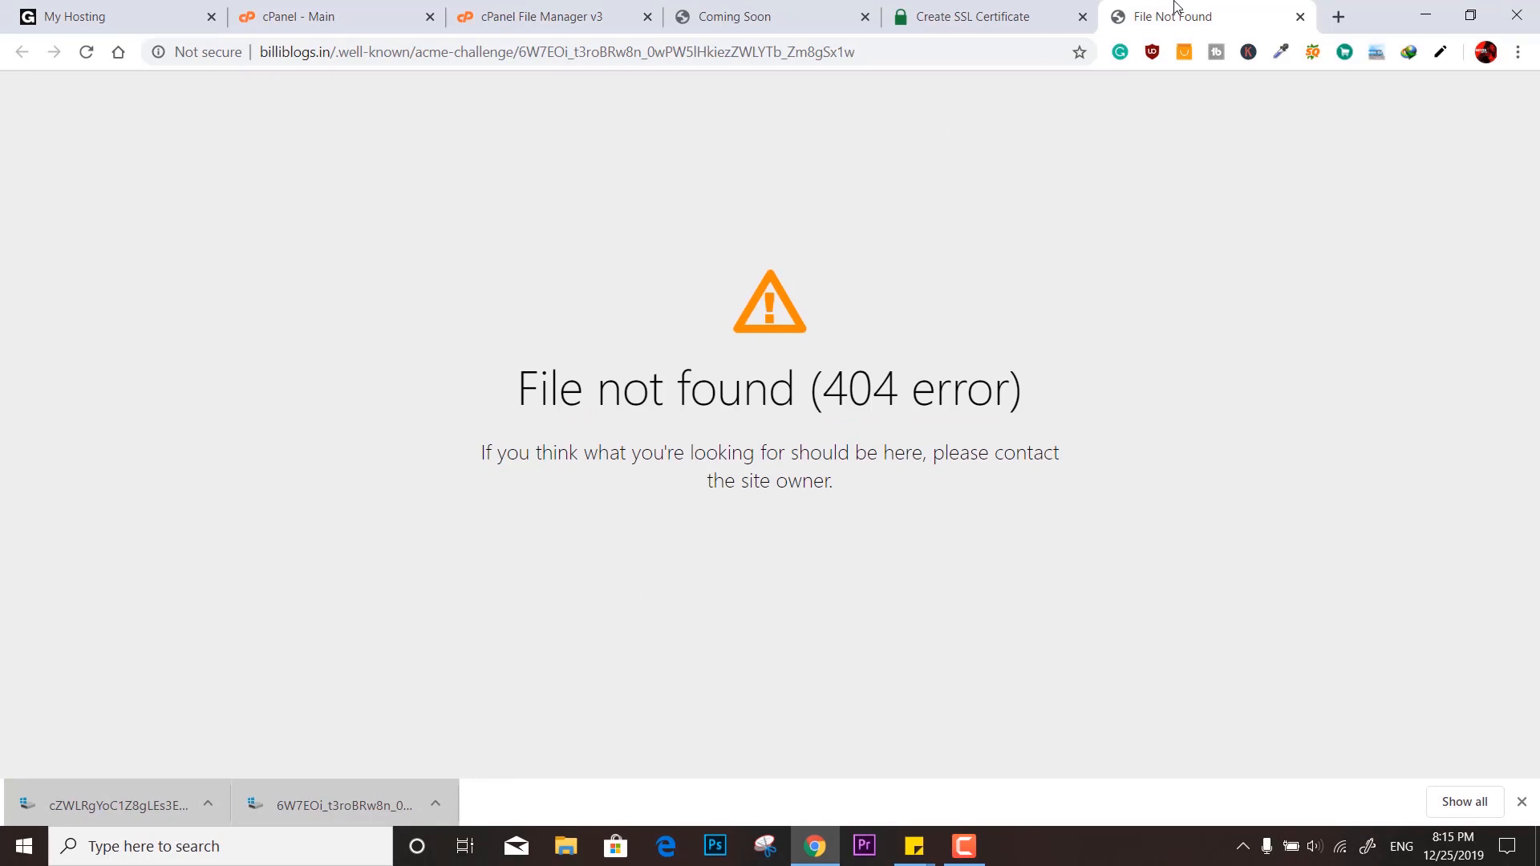
{"action": "mouse_move", "coordinate": [850, 560]}
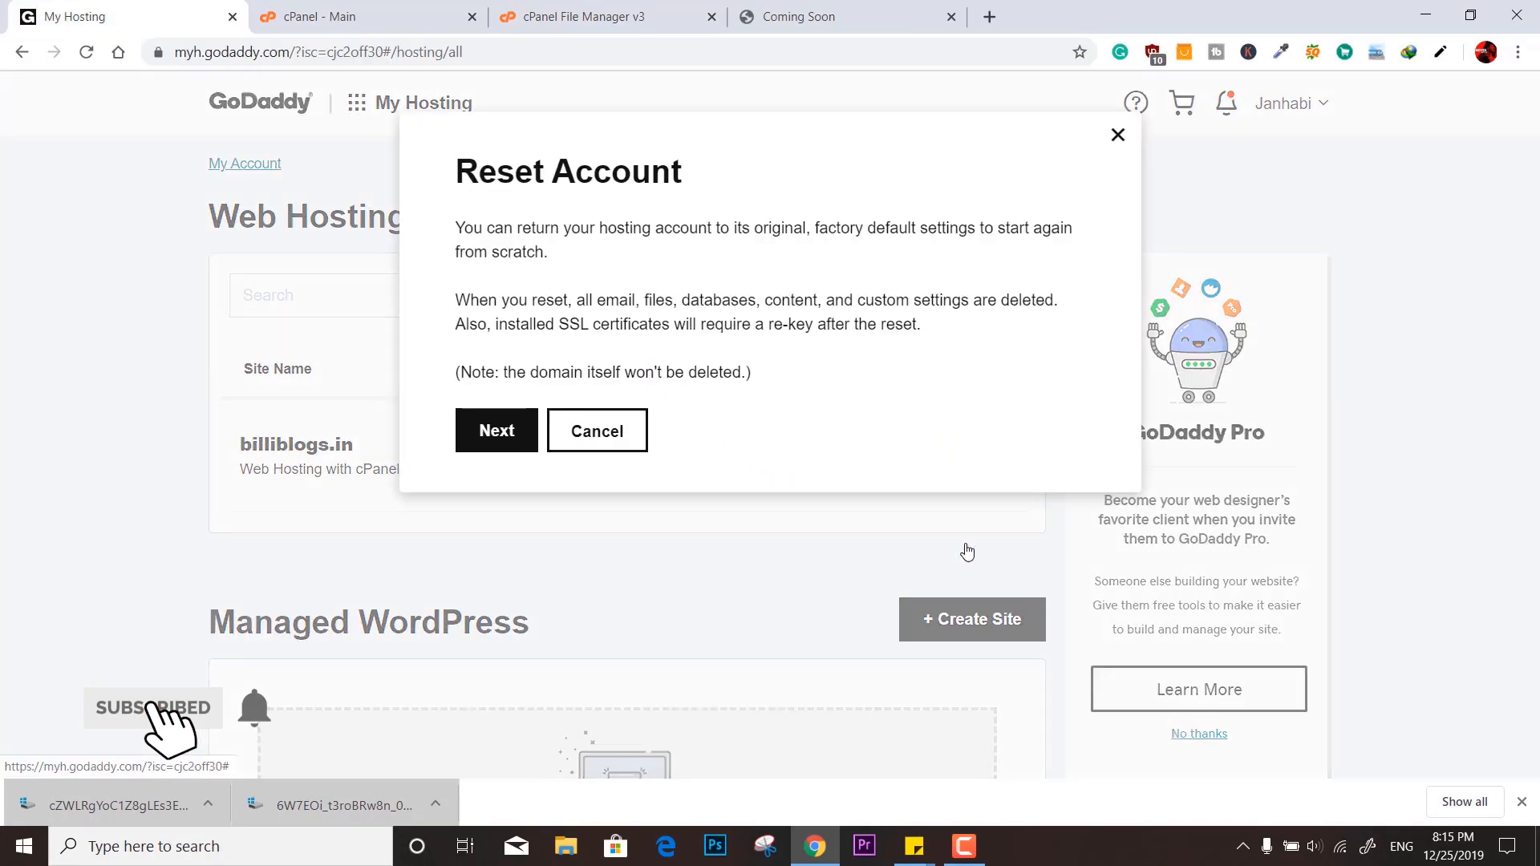
Confirm the account reset by entering 'reset', then choose 'Not now, thanks' for WordPress
{"action": "left_click", "coordinate": [495, 430]}
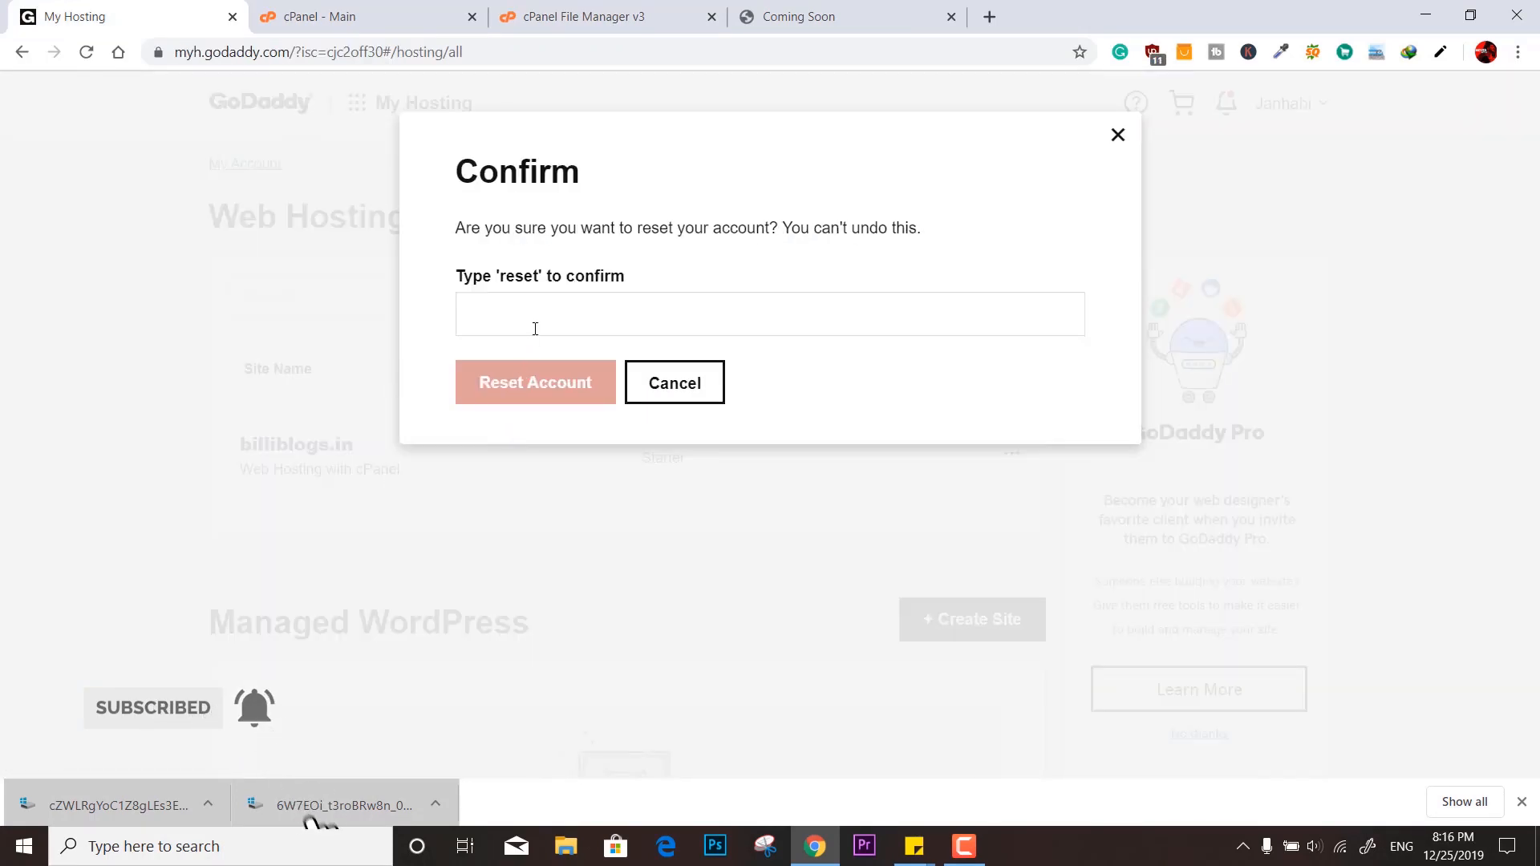
{"action": "type", "text": "reset"}
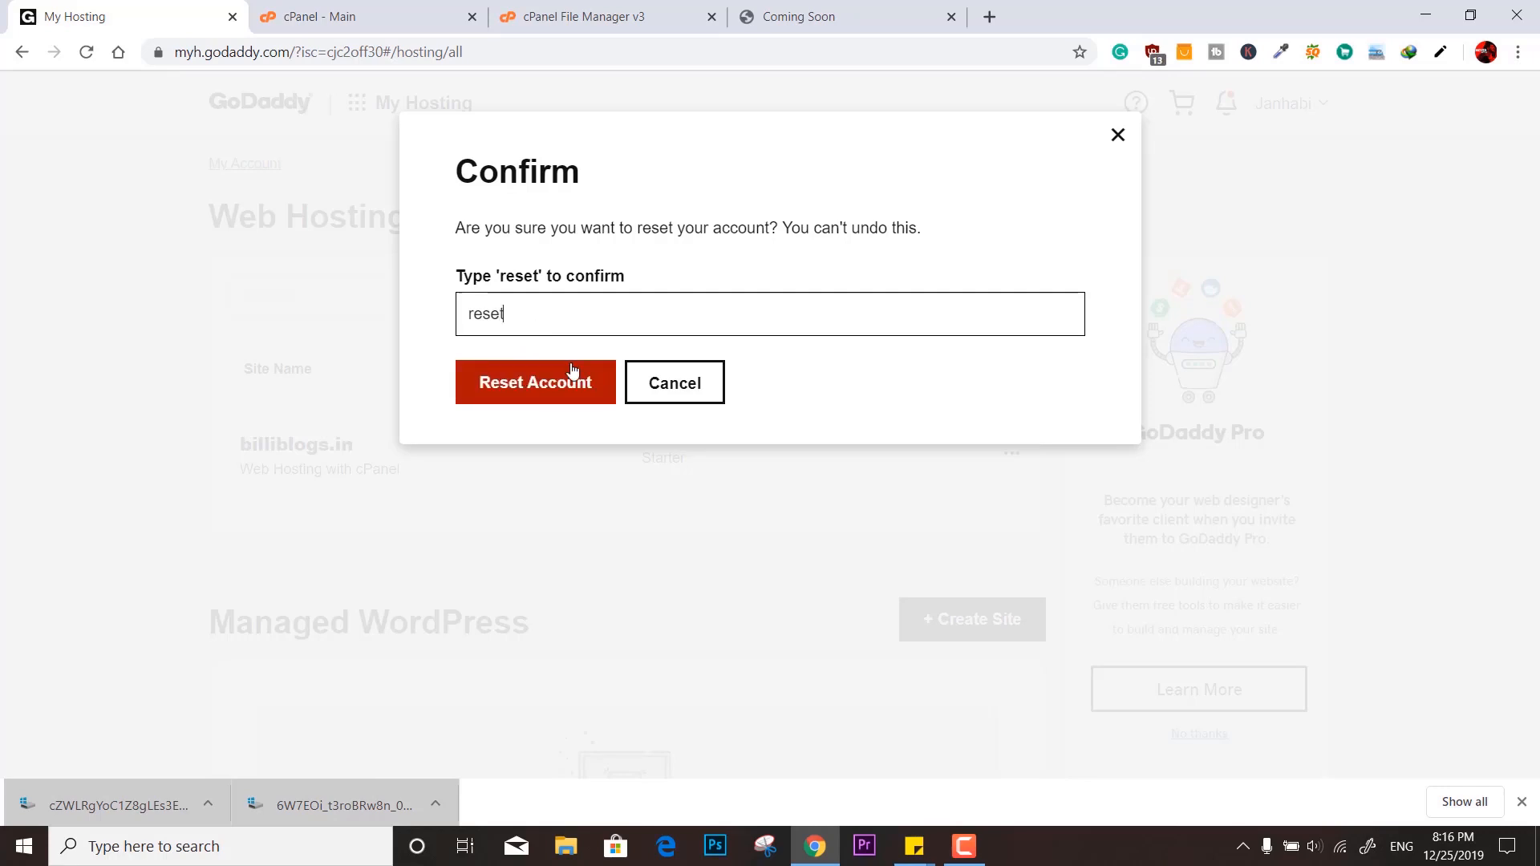
{"action": "left_click", "coordinate": [536, 382]}
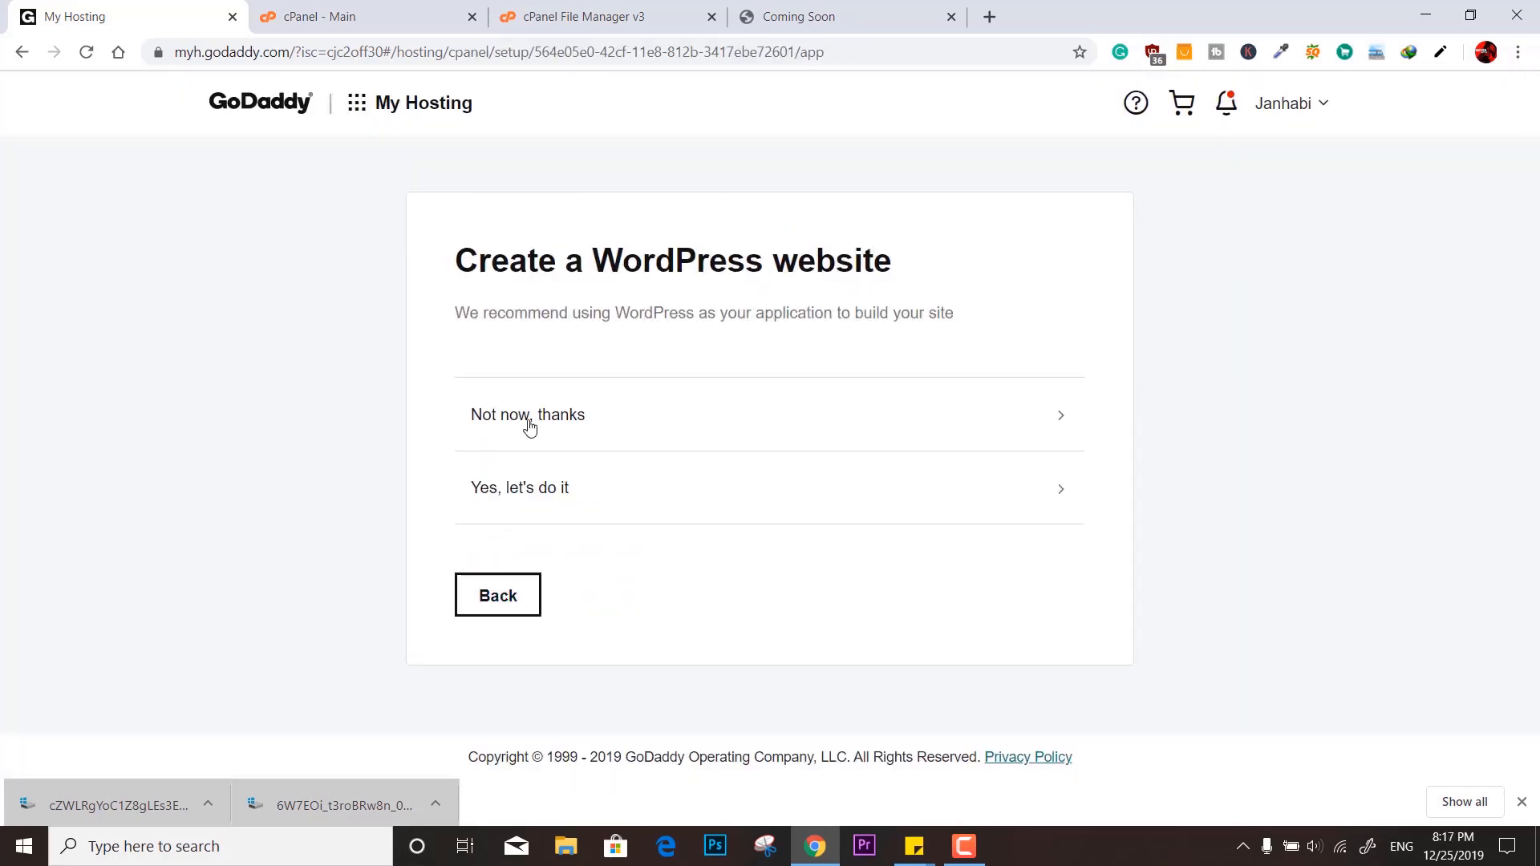
{"action": "left_click", "coordinate": [527, 414]}
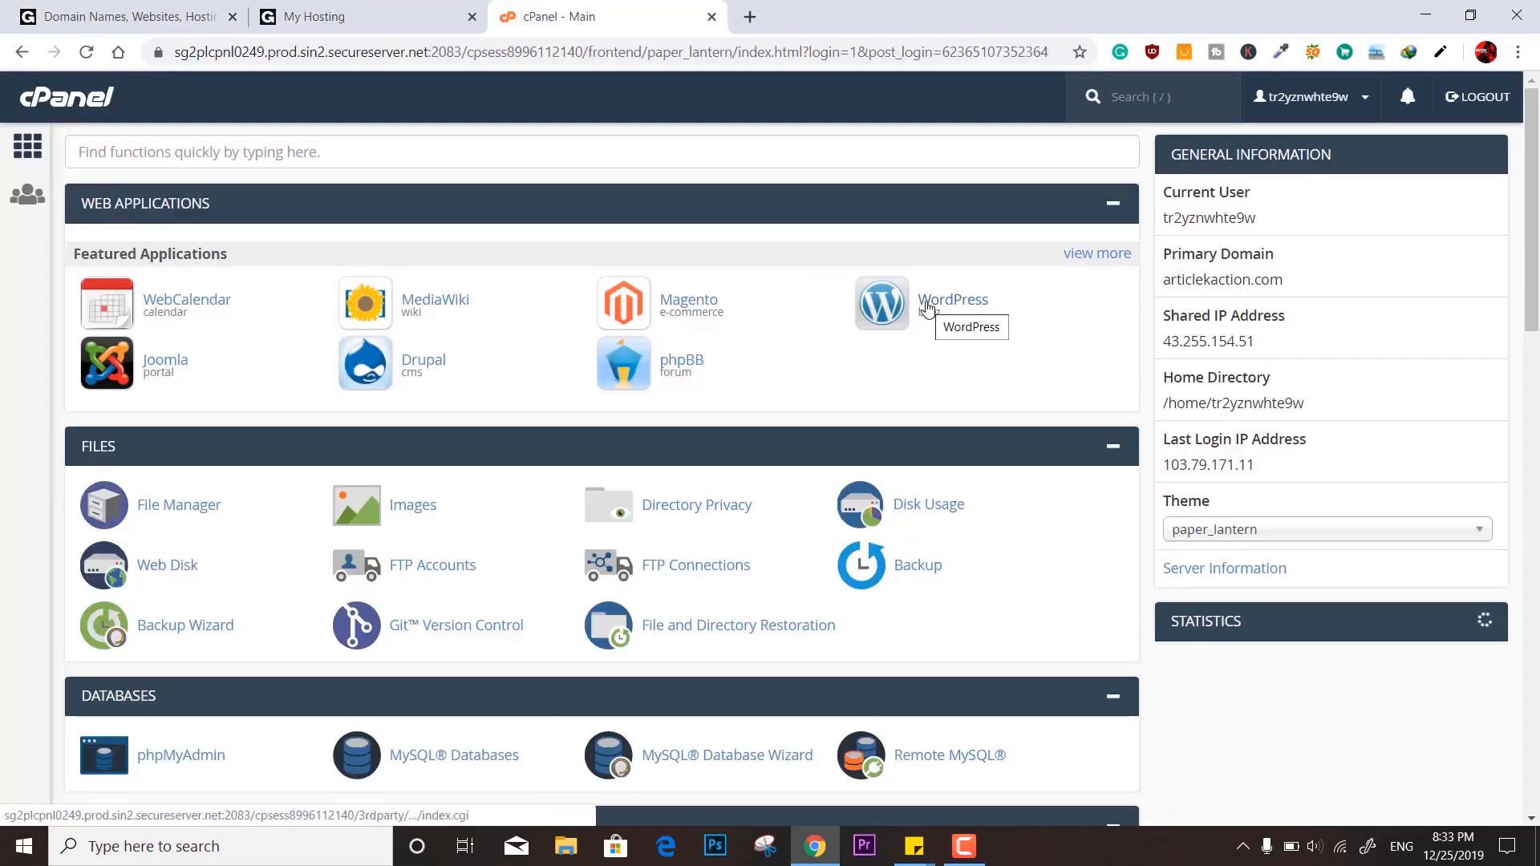
Install WordPress on articlekaction.com via Installatron, keeping all default settings
{"action": "left_click", "coordinate": [880, 303]}
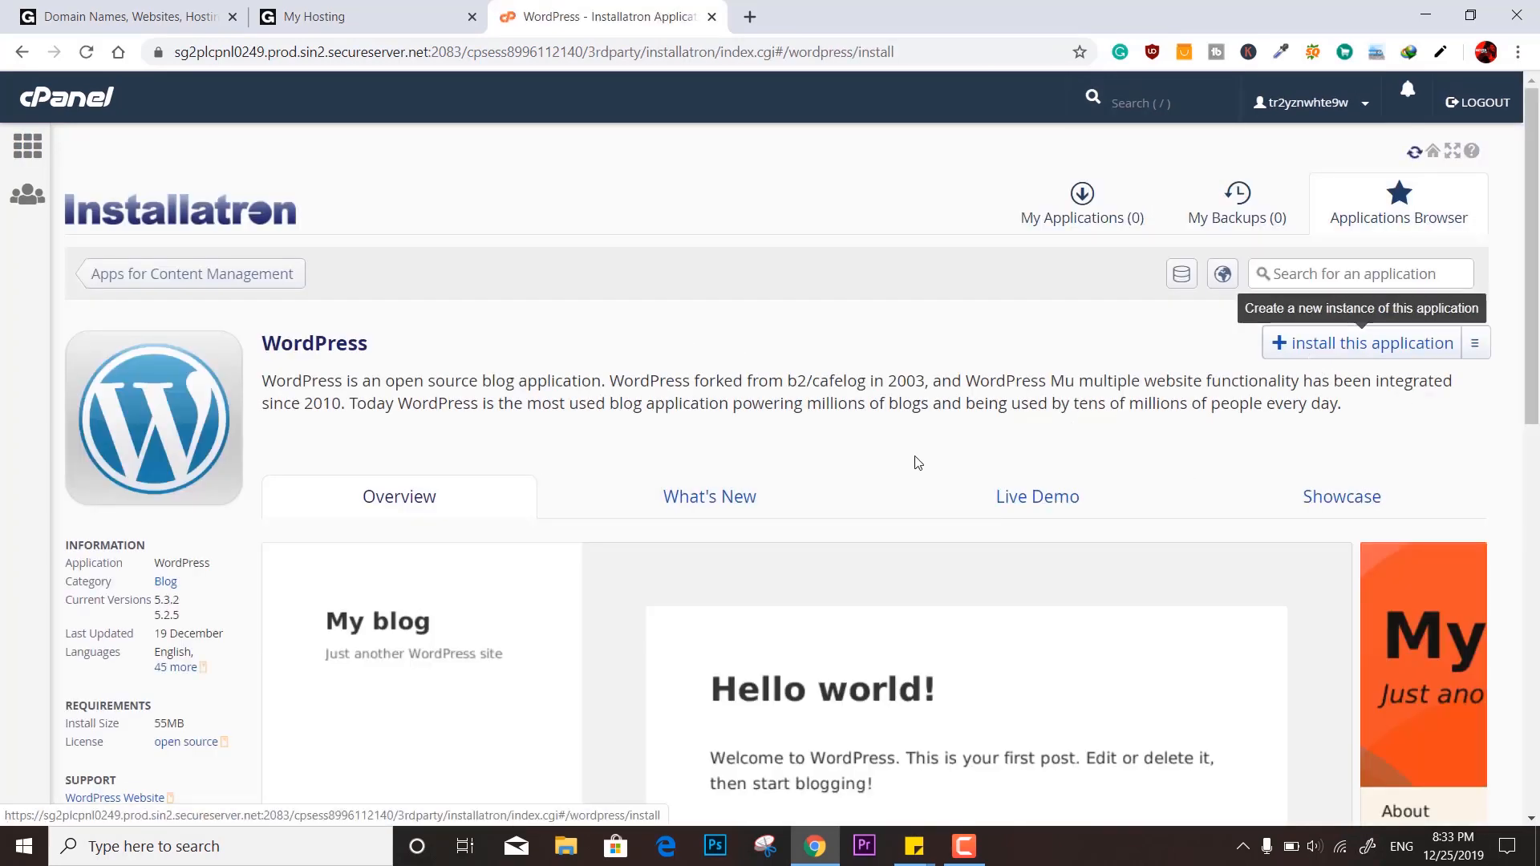
{"action": "mouse_move", "coordinate": [884, 463]}
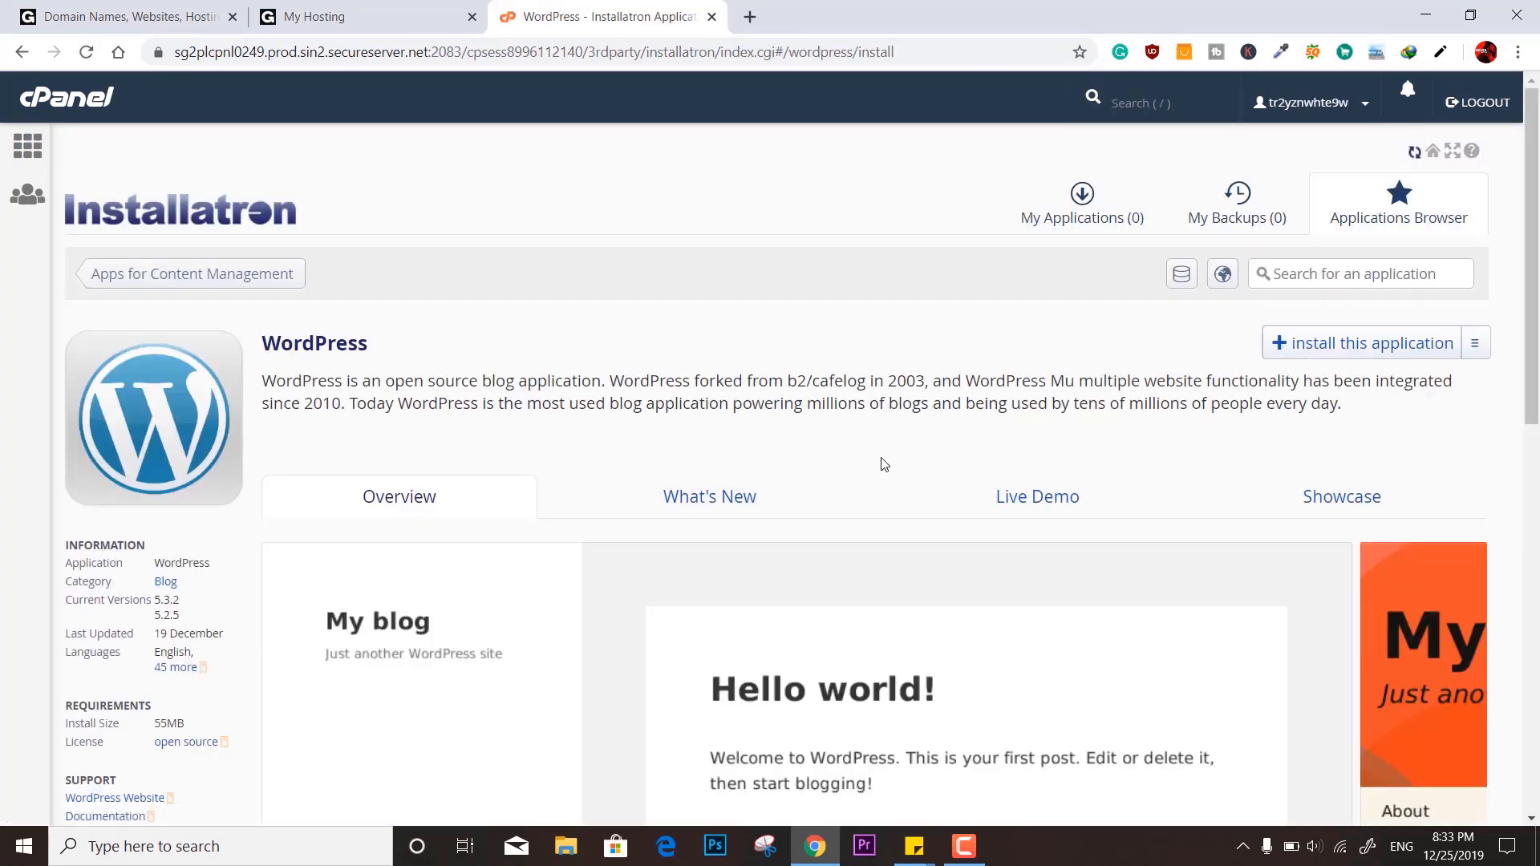
{"action": "left_click", "coordinate": [1362, 344]}
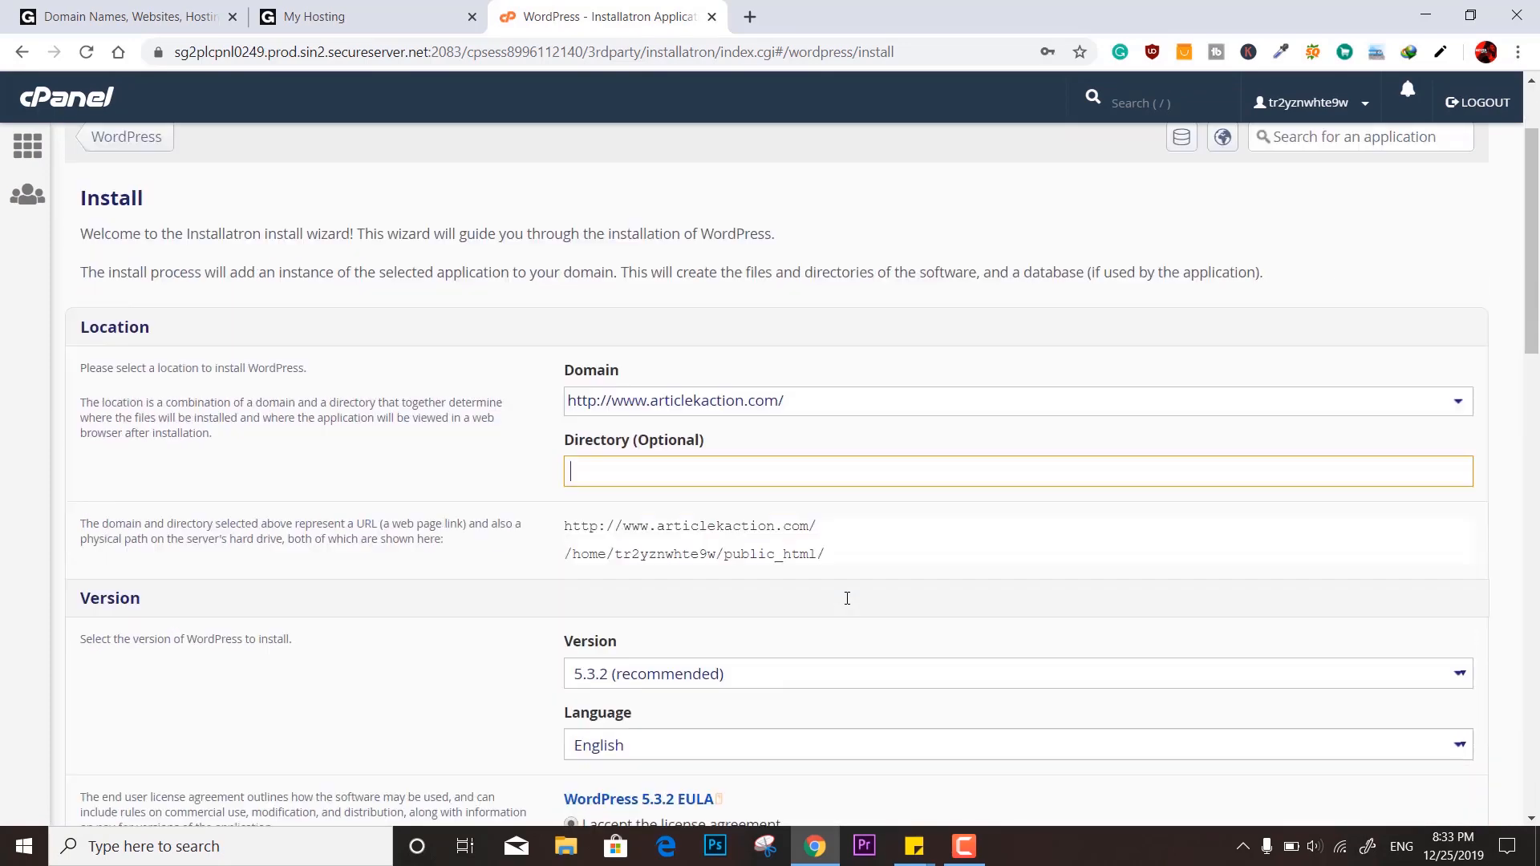
{"action": "scroll", "scroll_direction": "down", "scroll_amount": 3}
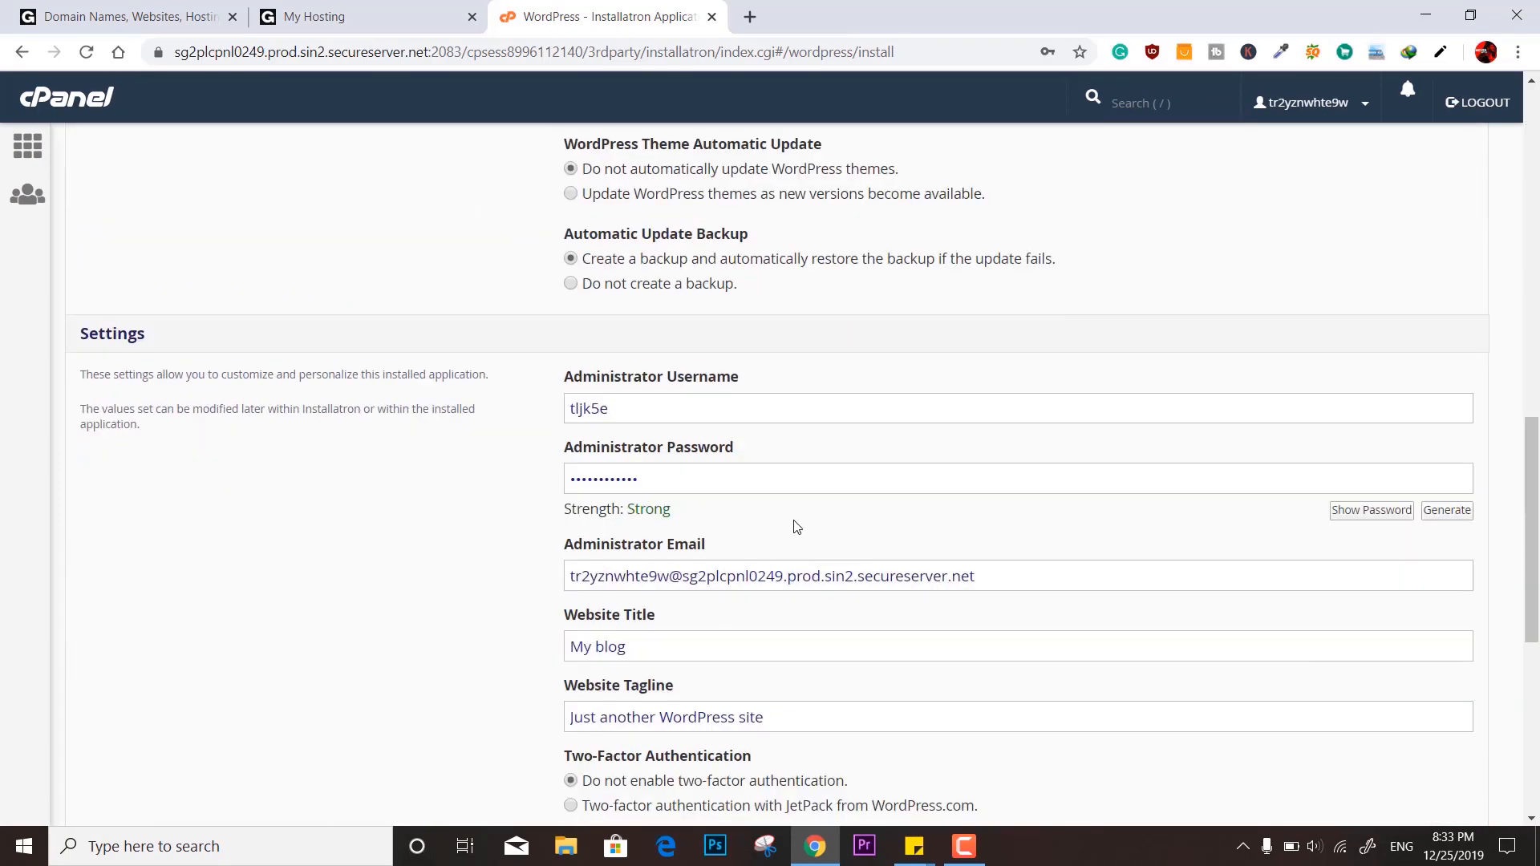
{"action": "scroll", "scroll_direction": "down", "scroll_amount": 3}
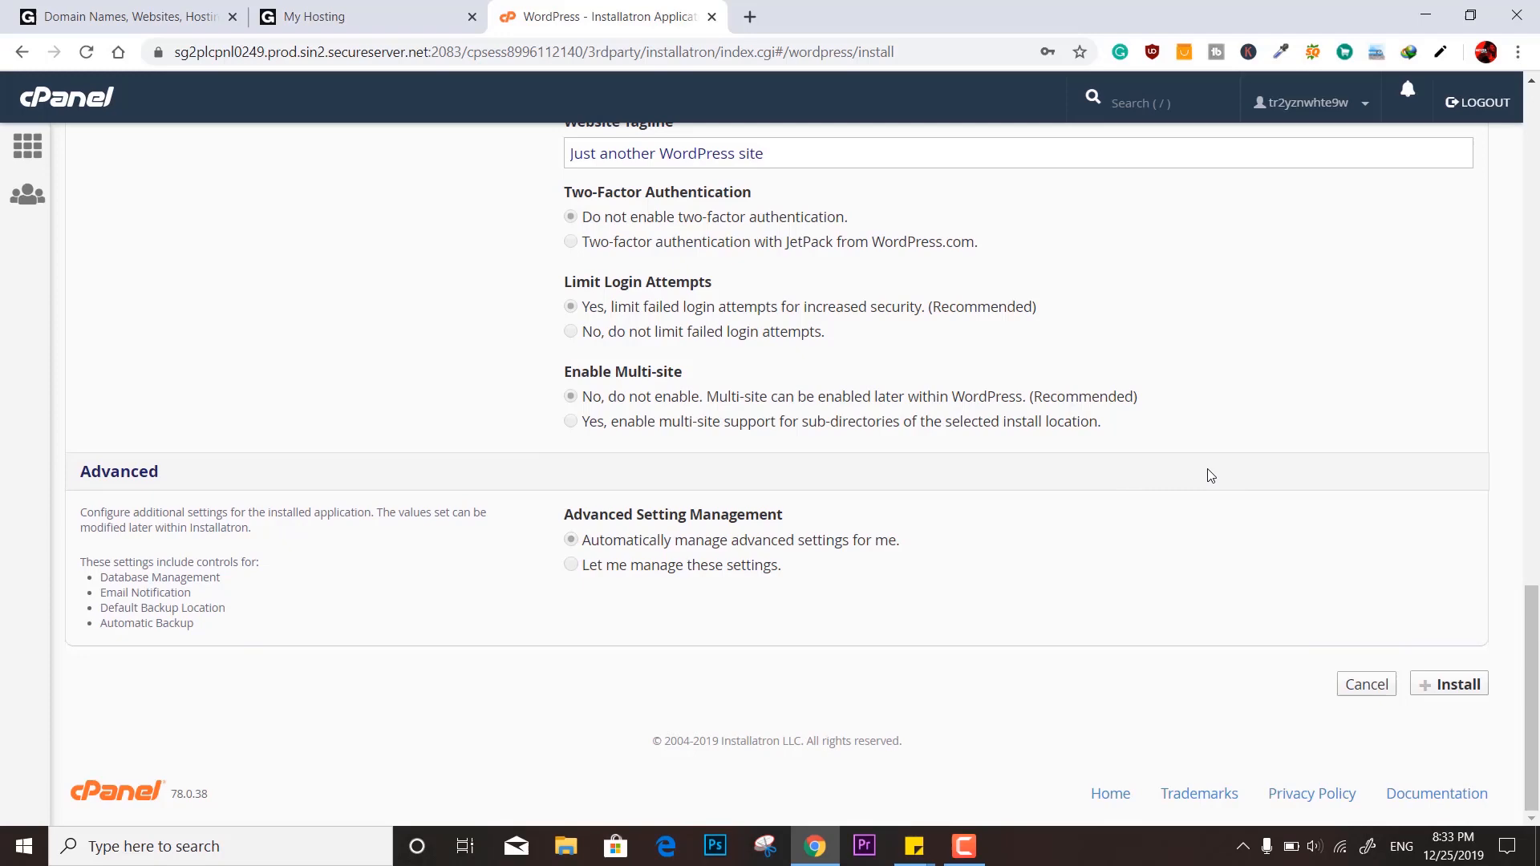
{"action": "left_click", "coordinate": [1450, 684]}
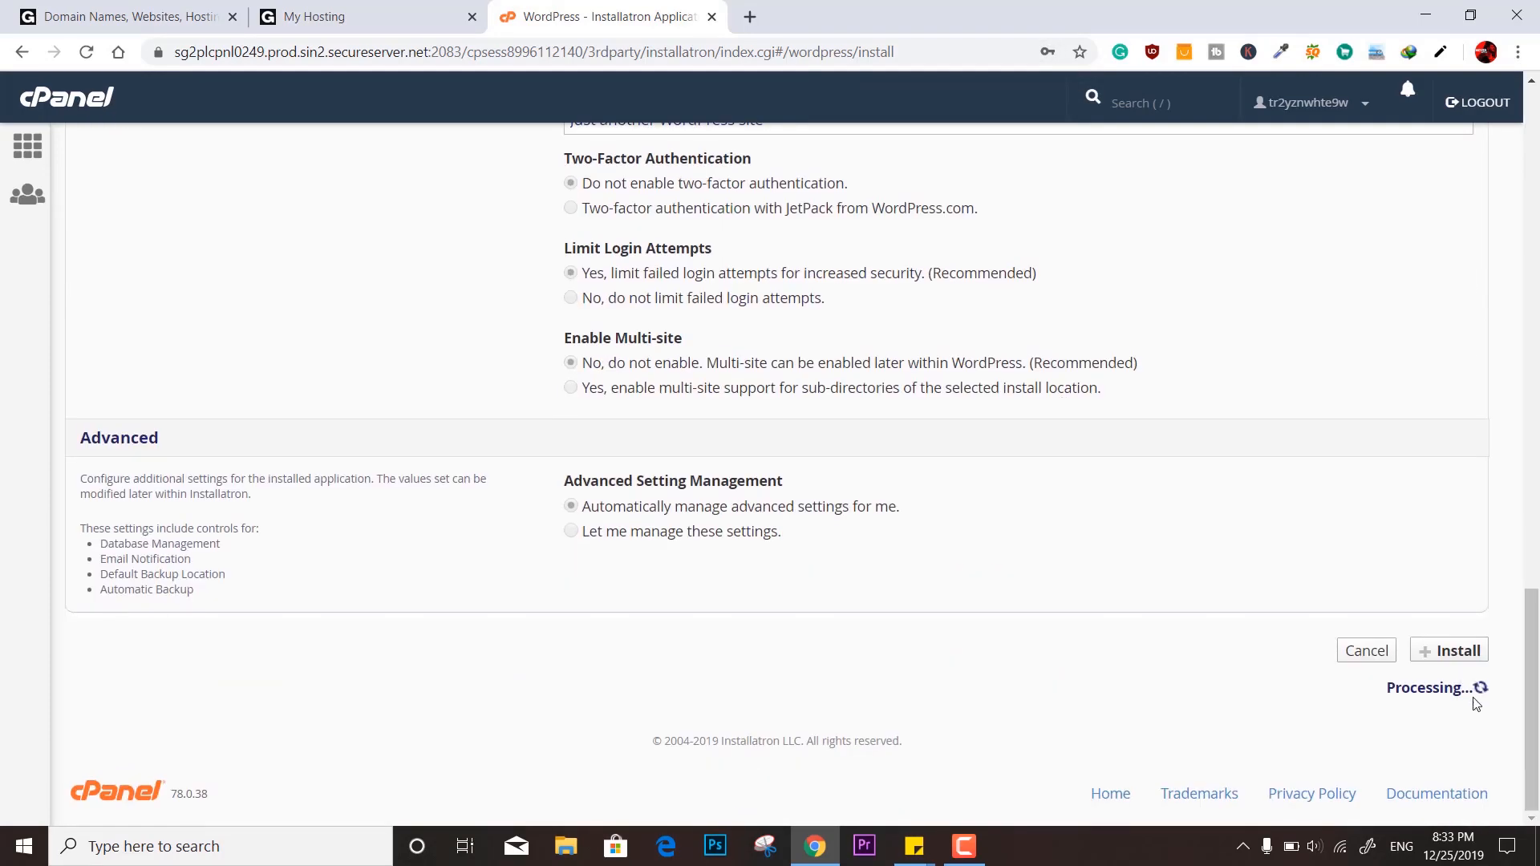
{"action": "mouse_move", "coordinate": [1346, 555]}
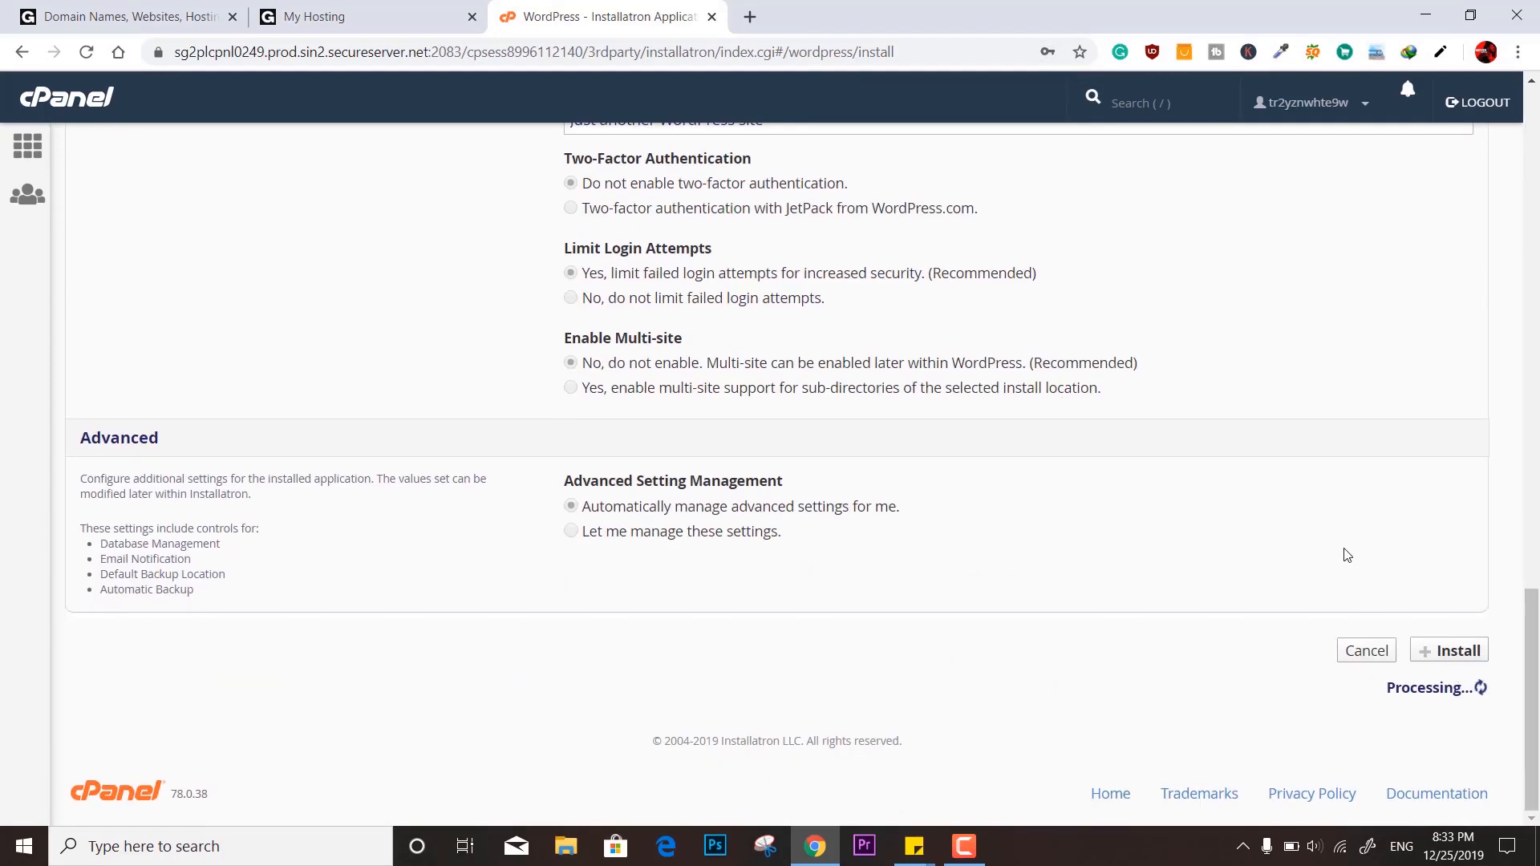
{"action": "left_click", "coordinate": [1447, 650]}
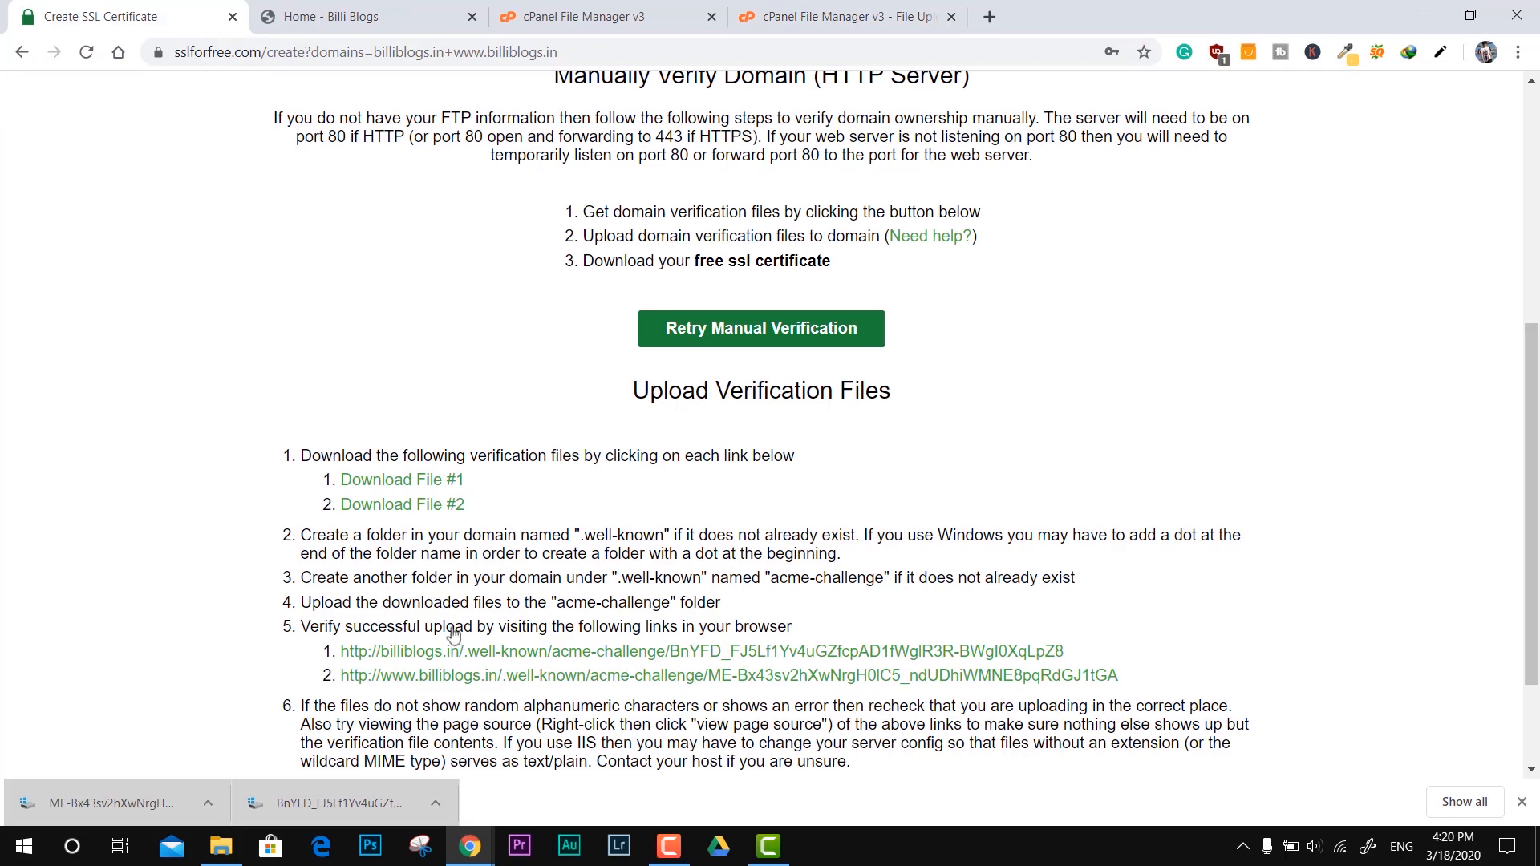
Load both billiblogs.in verification token links and return to the Create SSL Certificate page
{"action": "left_click", "coordinate": [693, 651]}
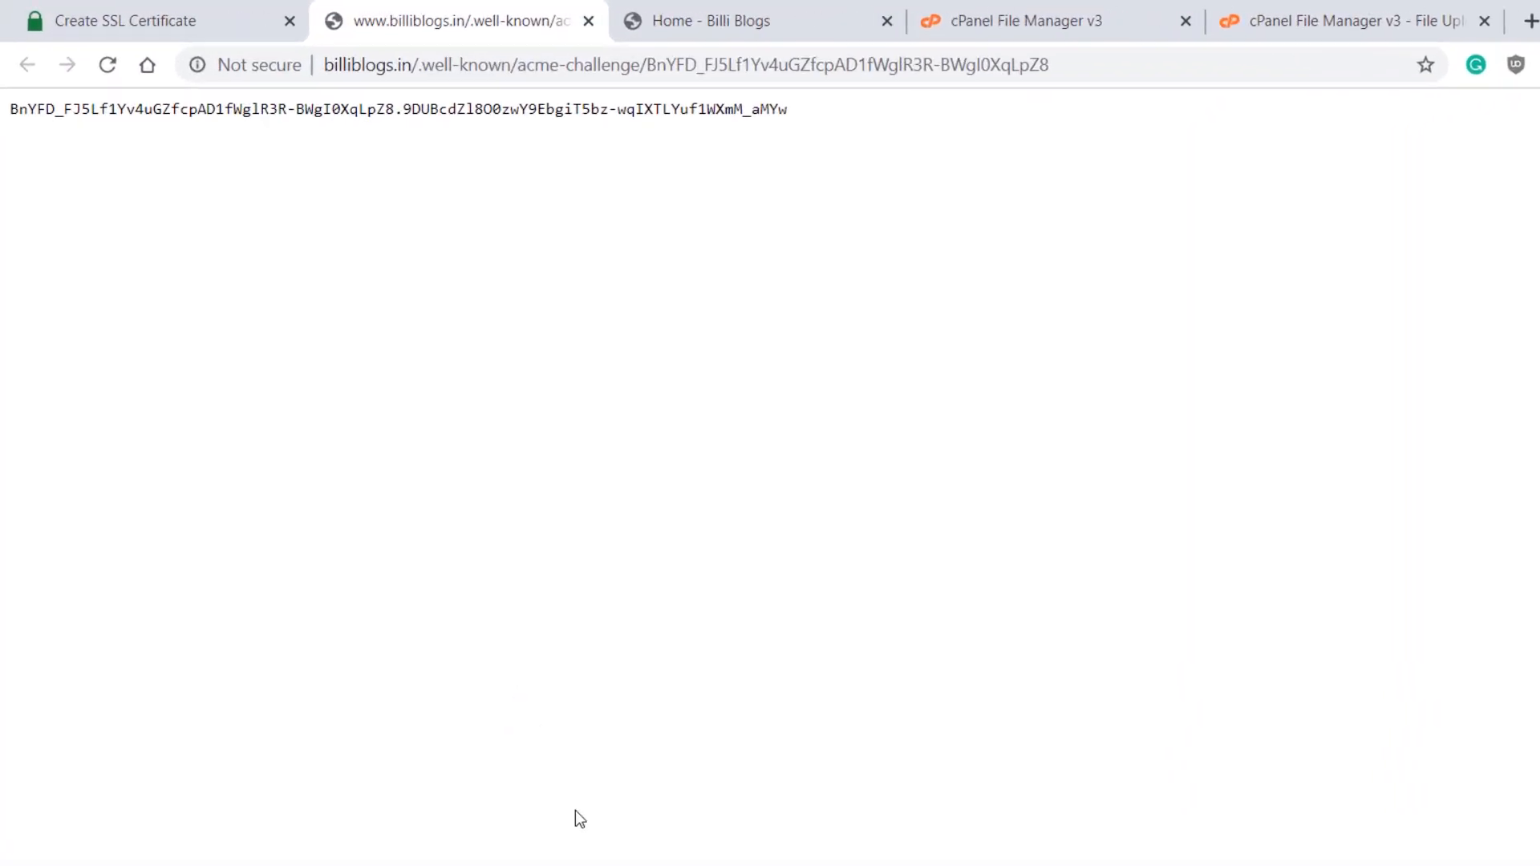
{"action": "left_click", "coordinate": [107, 19]}
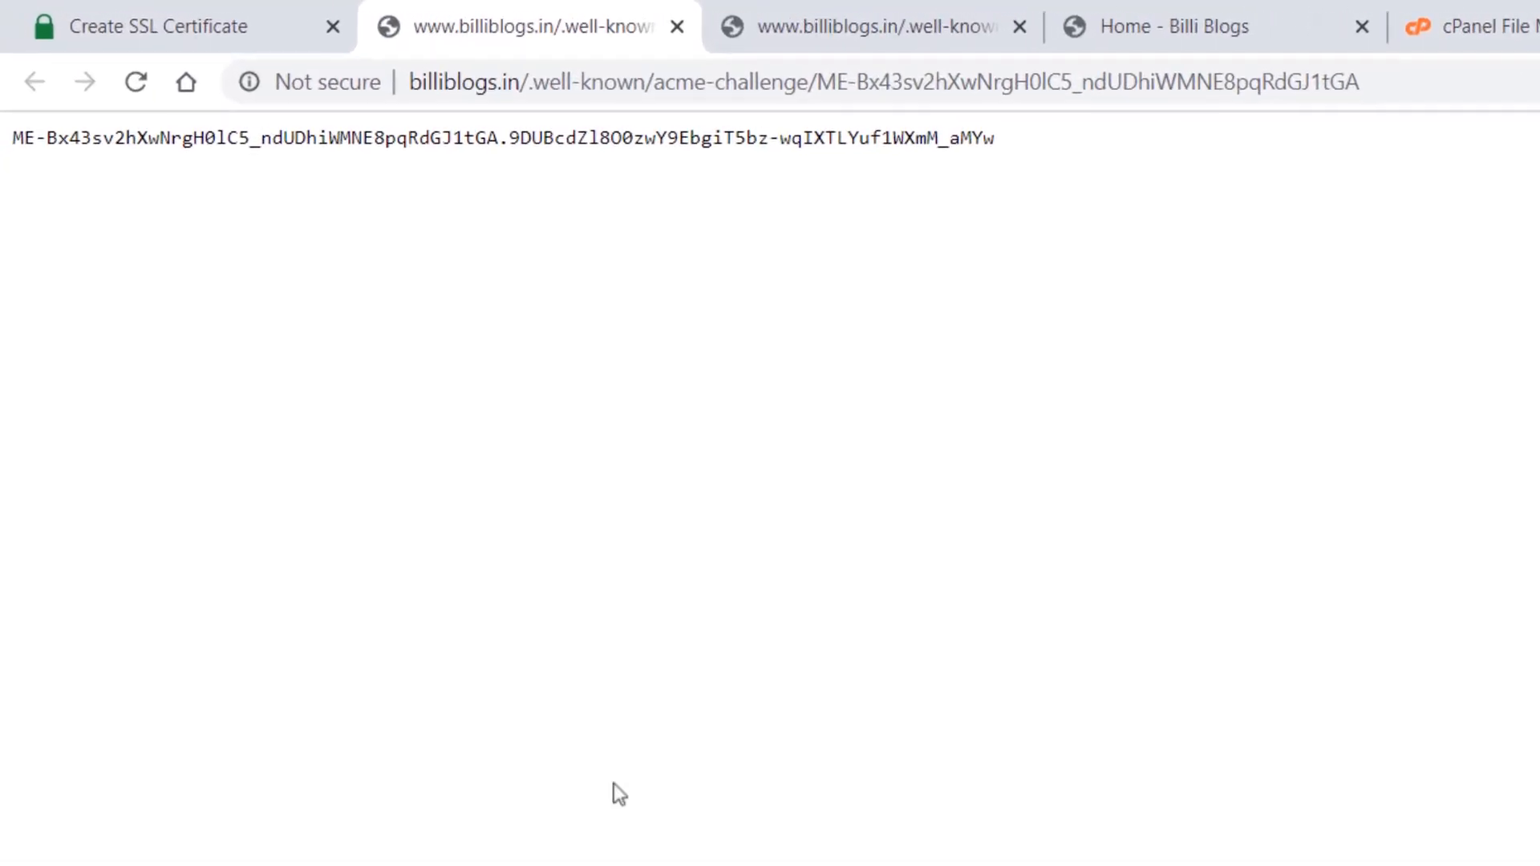
{"action": "left_click", "coordinate": [117, 16]}
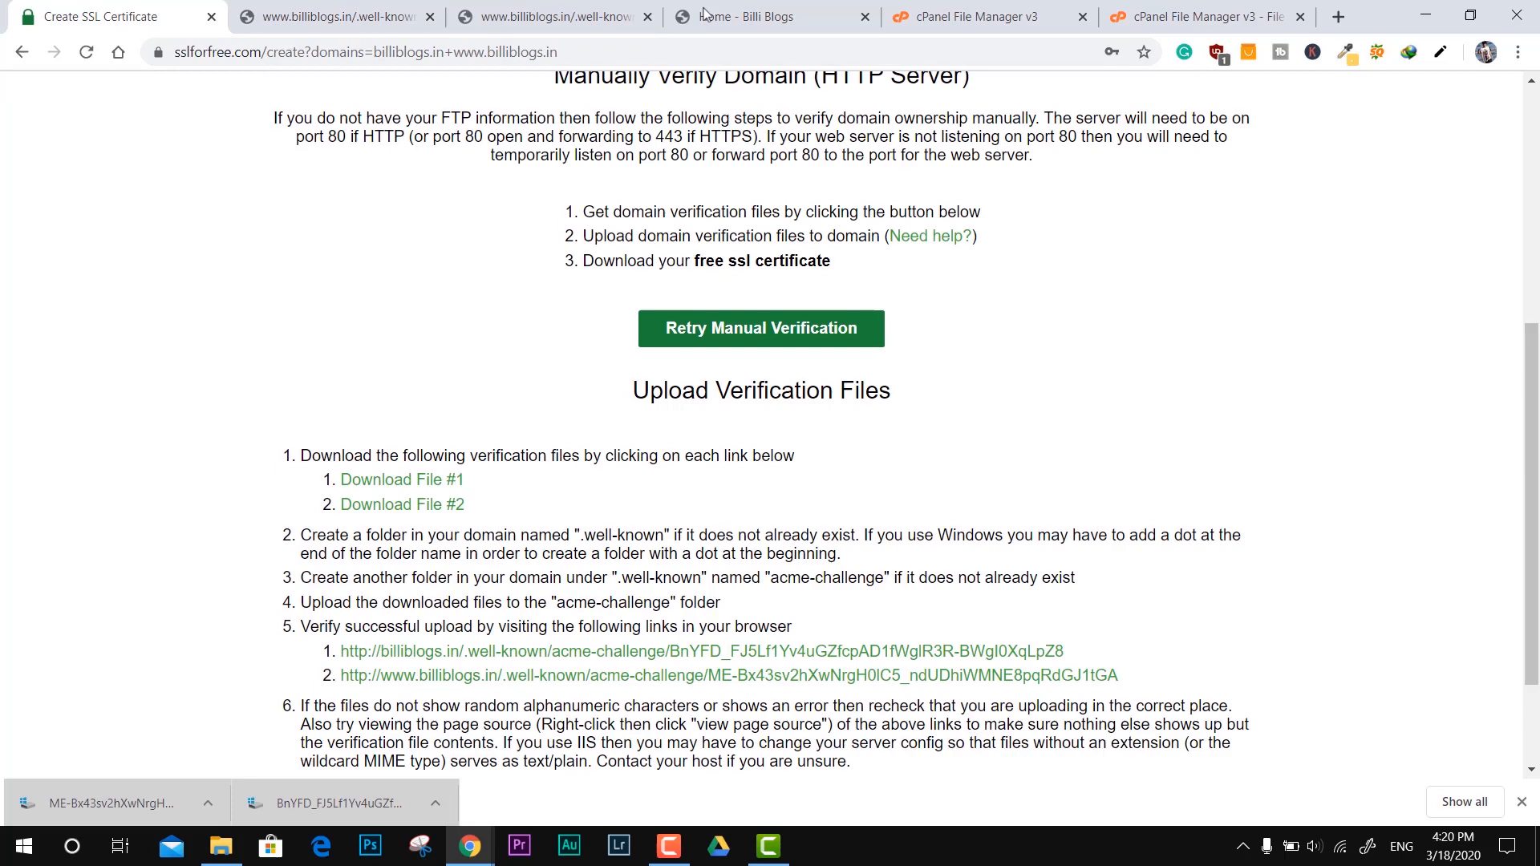